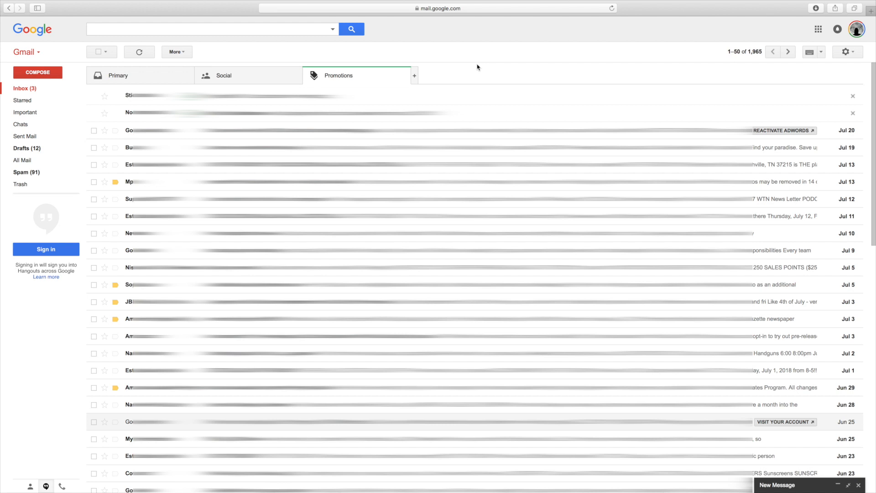
mouse_move(674, 80)
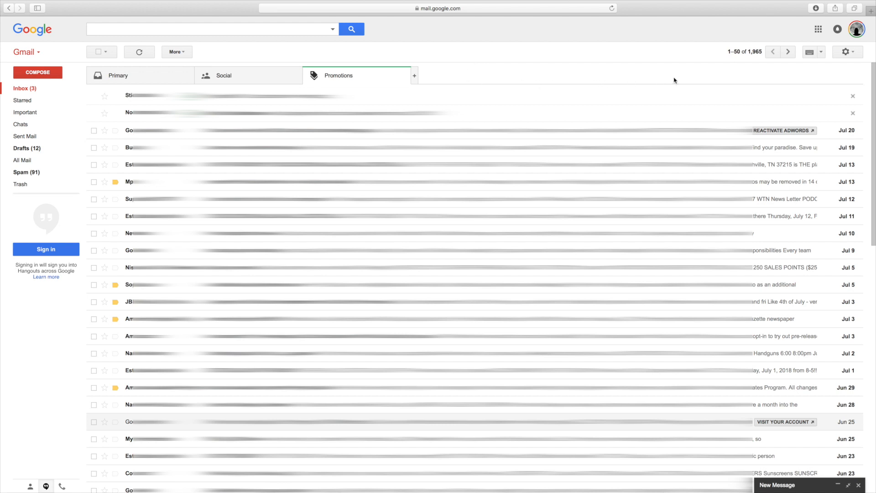
mouse_move(845, 52)
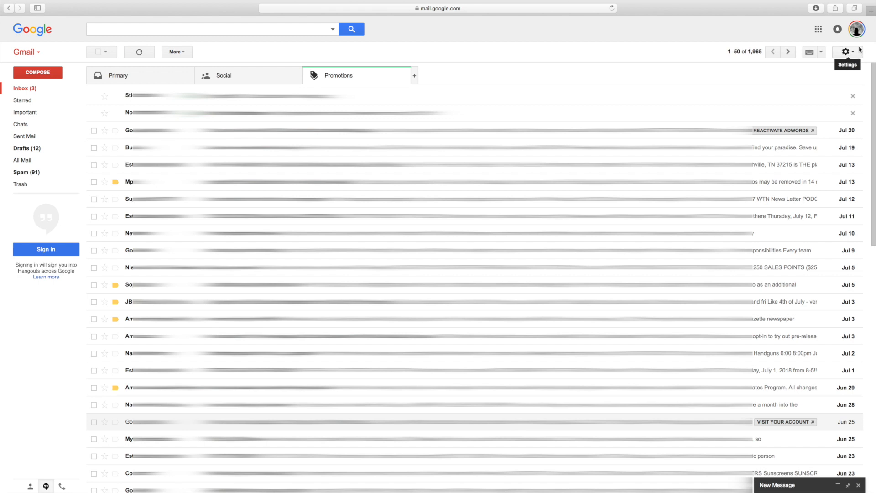
Step: Bring up the gear settings menu from the Promotions inbox
left_click(847, 51)
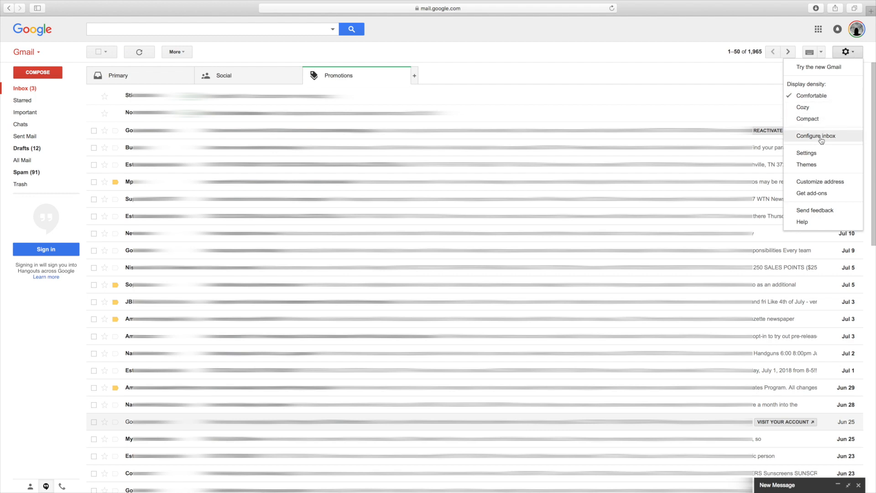
mouse_move(806, 153)
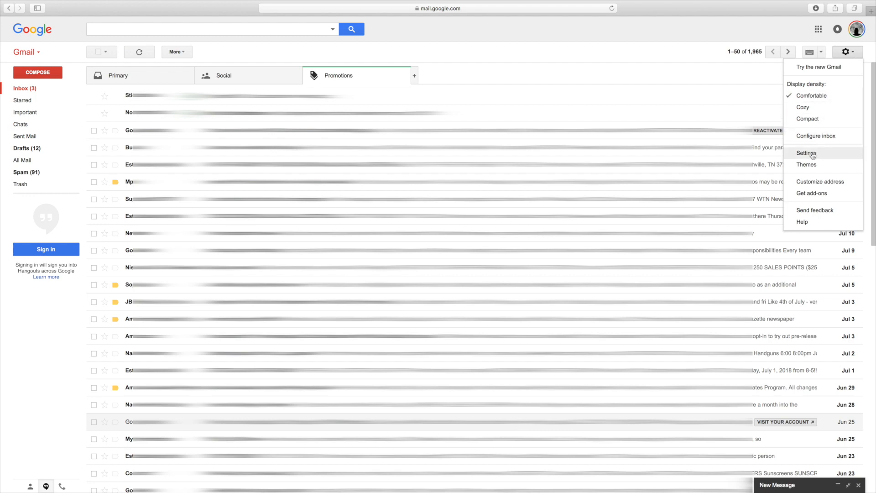
Step: Go to the full Settings page showing the General tab
left_click(806, 153)
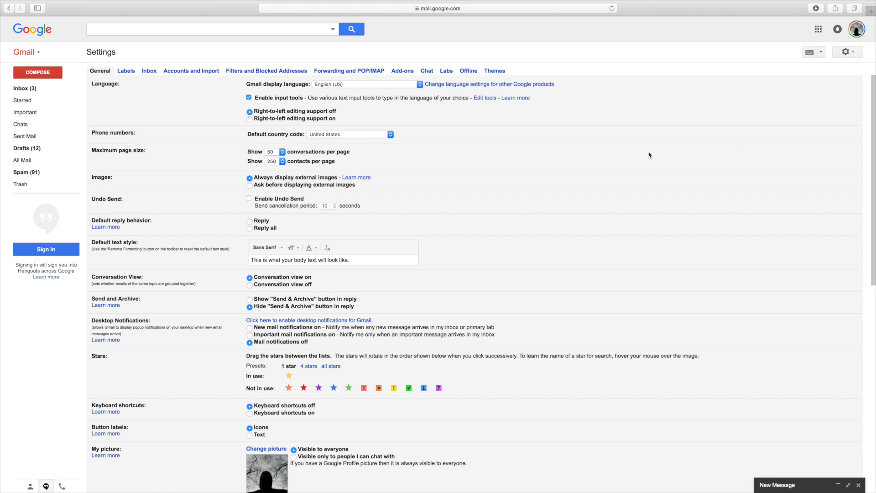
mouse_move(356, 177)
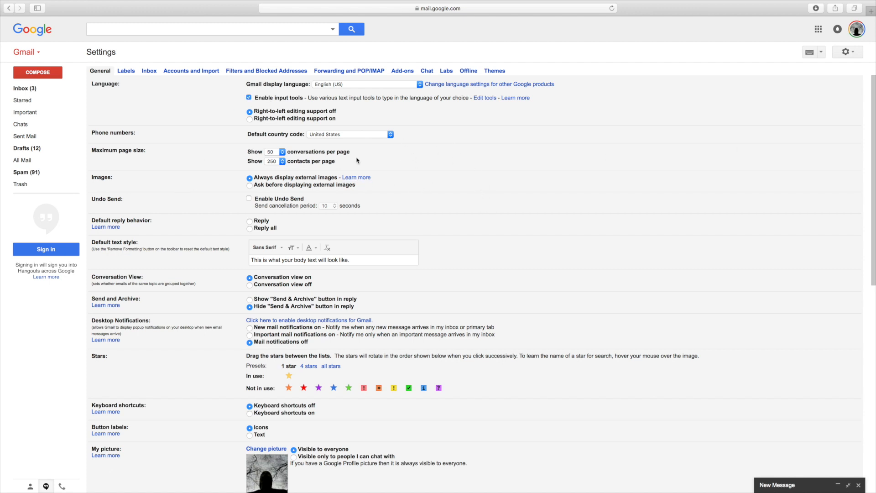
mouse_move(463, 203)
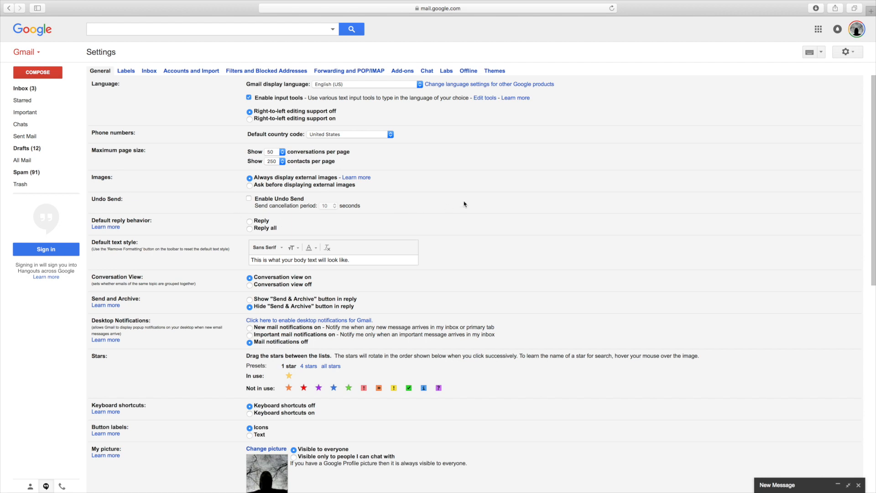
mouse_move(292, 152)
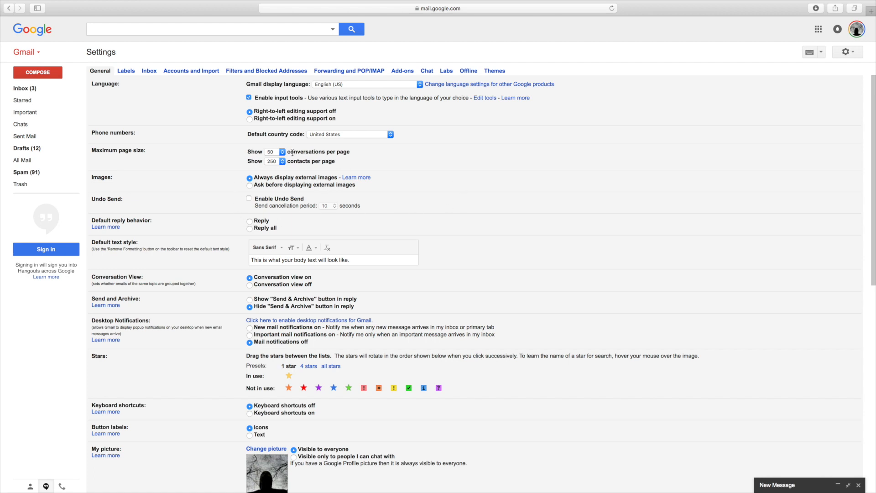
mouse_move(101, 68)
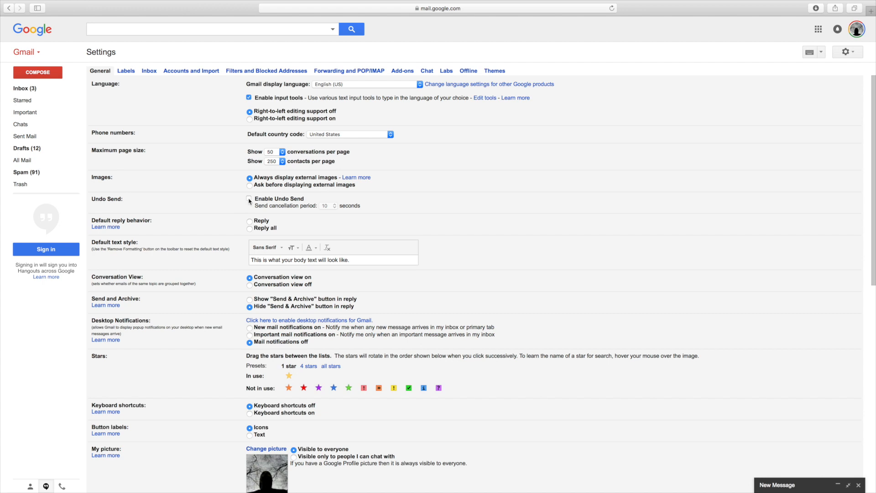
Step: Enable Undo Send and set the send cancellation period to 10 seconds
left_click(248, 199)
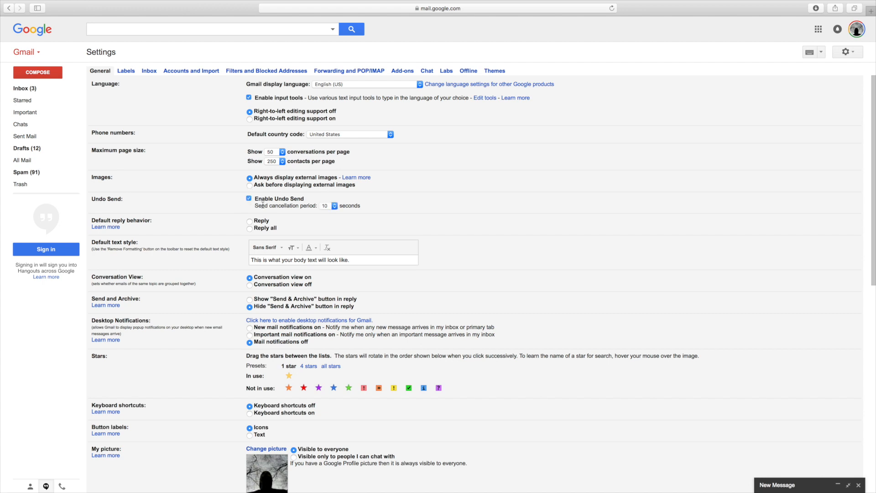
mouse_move(320, 211)
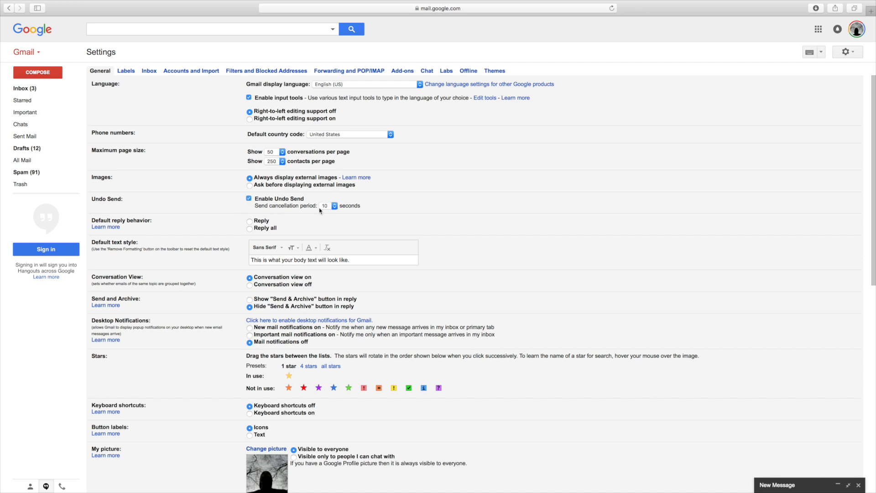
left_click(334, 206)
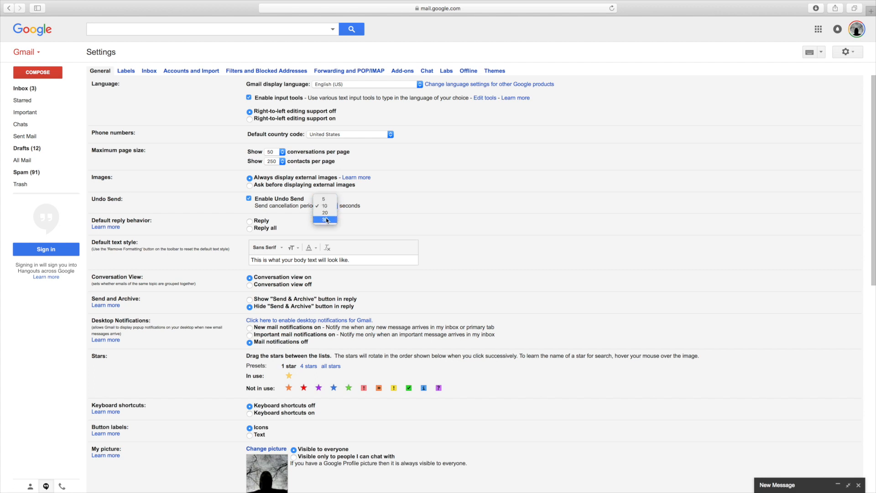
mouse_move(325, 213)
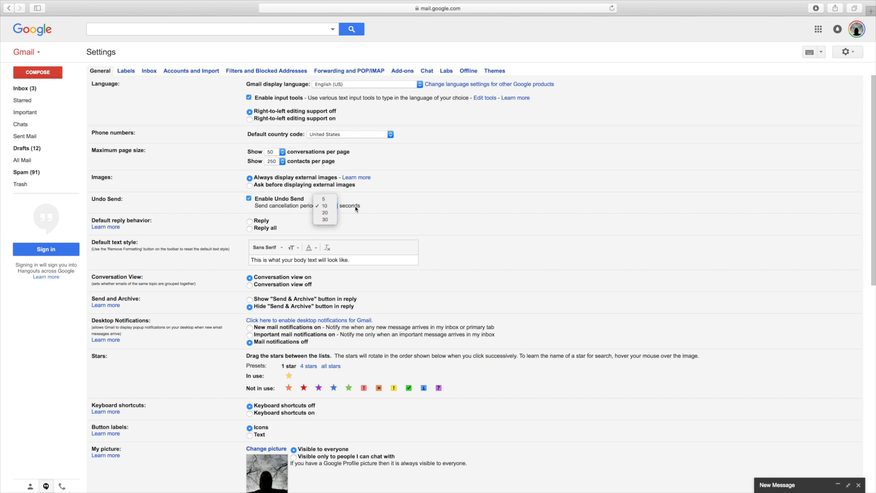
mouse_move(368, 208)
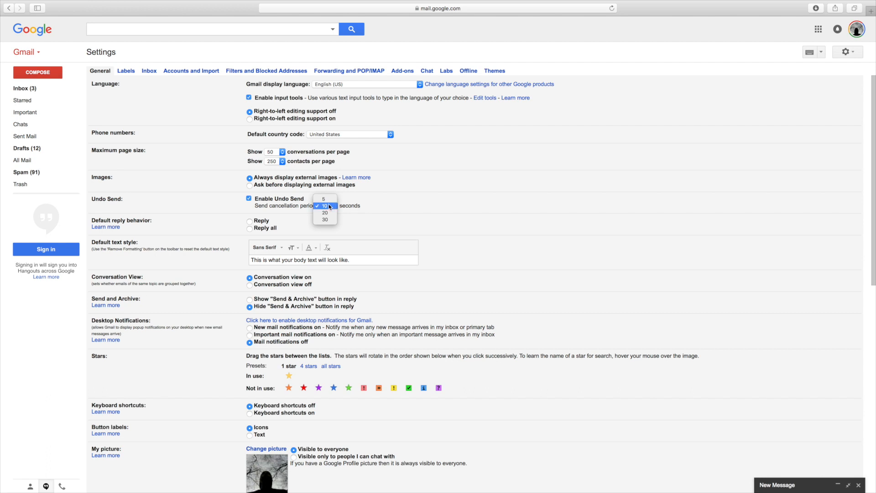
mouse_move(325, 220)
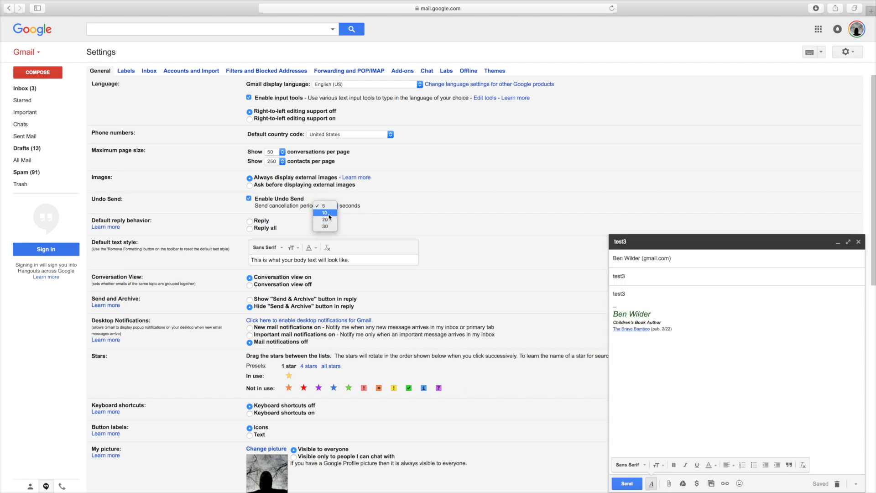
left_click(325, 213)
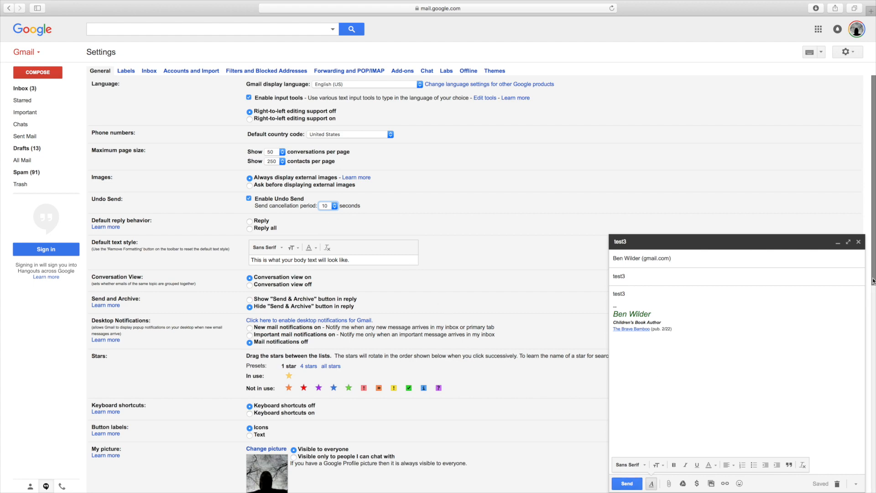
Step: Send the test3 message so the confirmation bar offers an Undo link
scroll("down", 3)
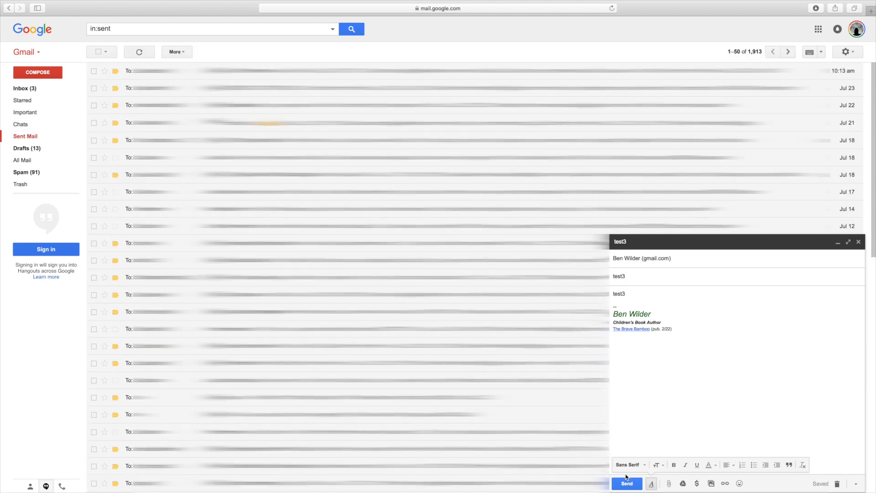
left_click(626, 484)
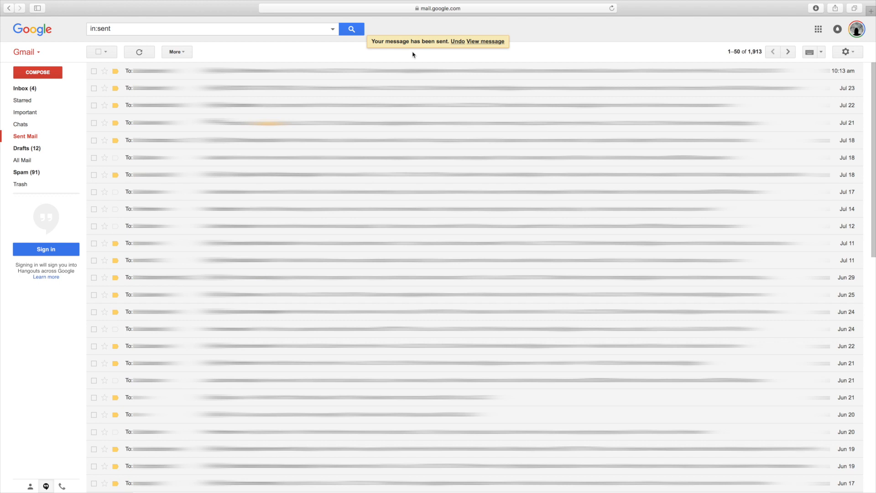
left_click(464, 41)
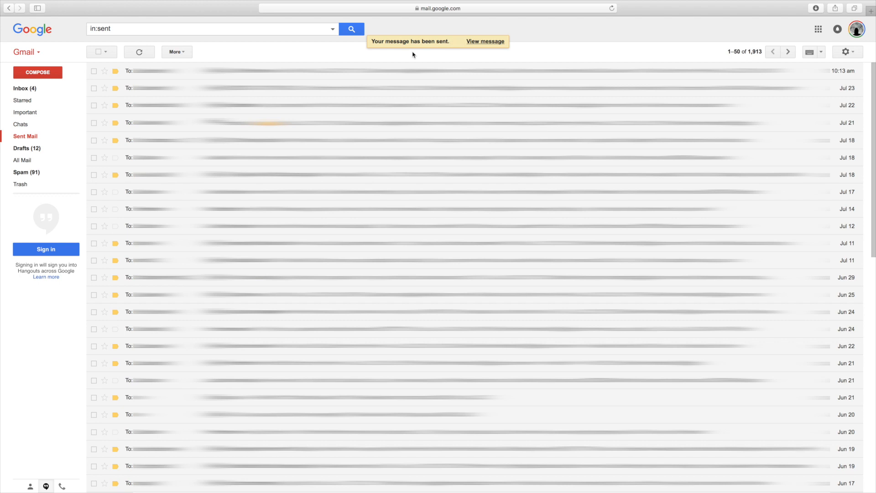
mouse_move(436, 40)
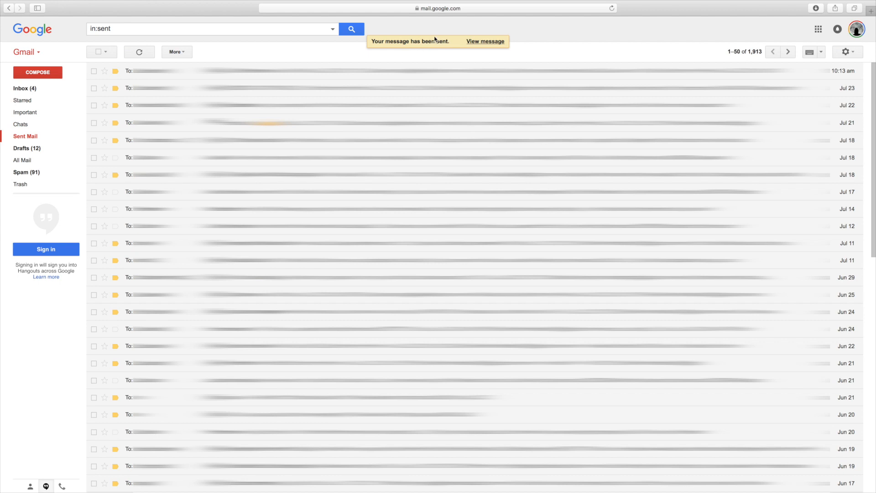
mouse_move(418, 55)
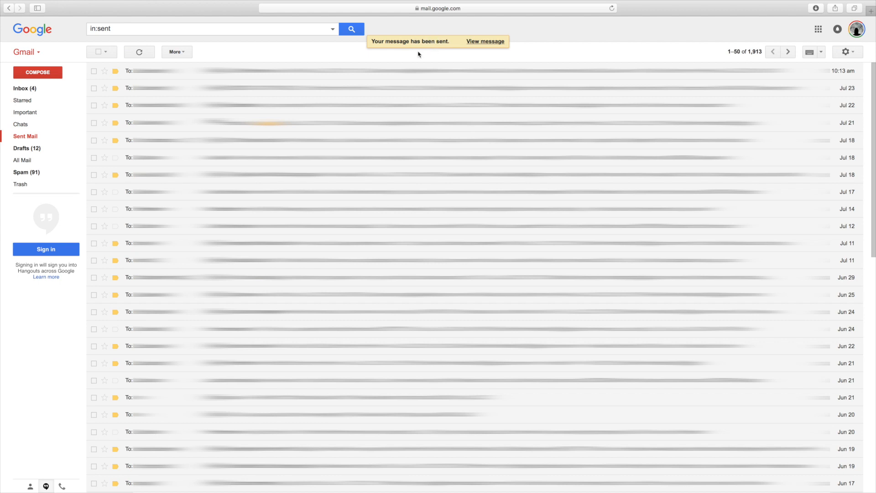